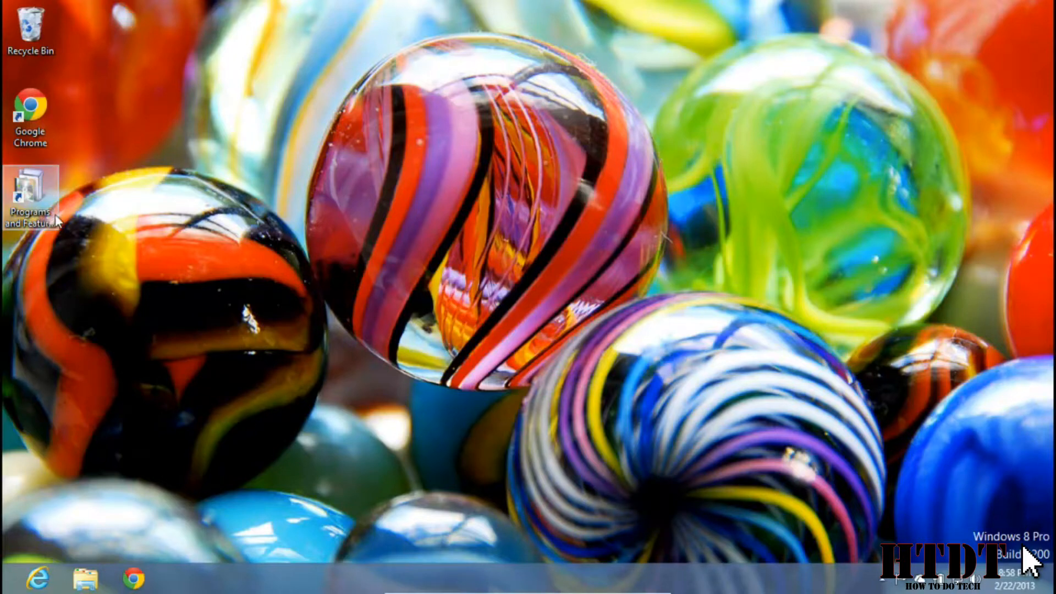
{"action": "mouse_move", "coordinate": [294, 176]}
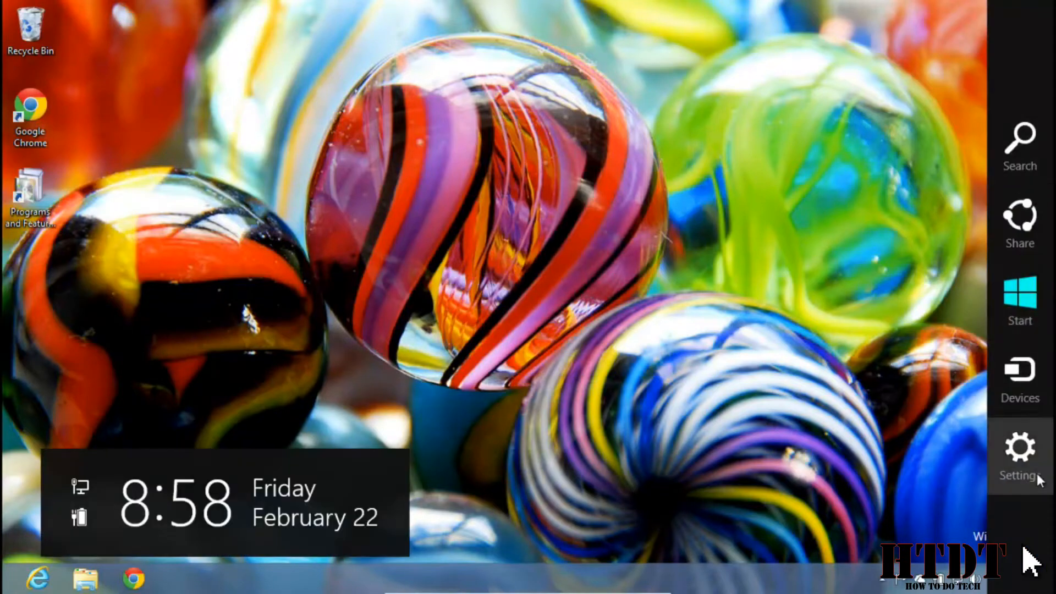
{"action": "left_click", "coordinate": [1019, 451]}
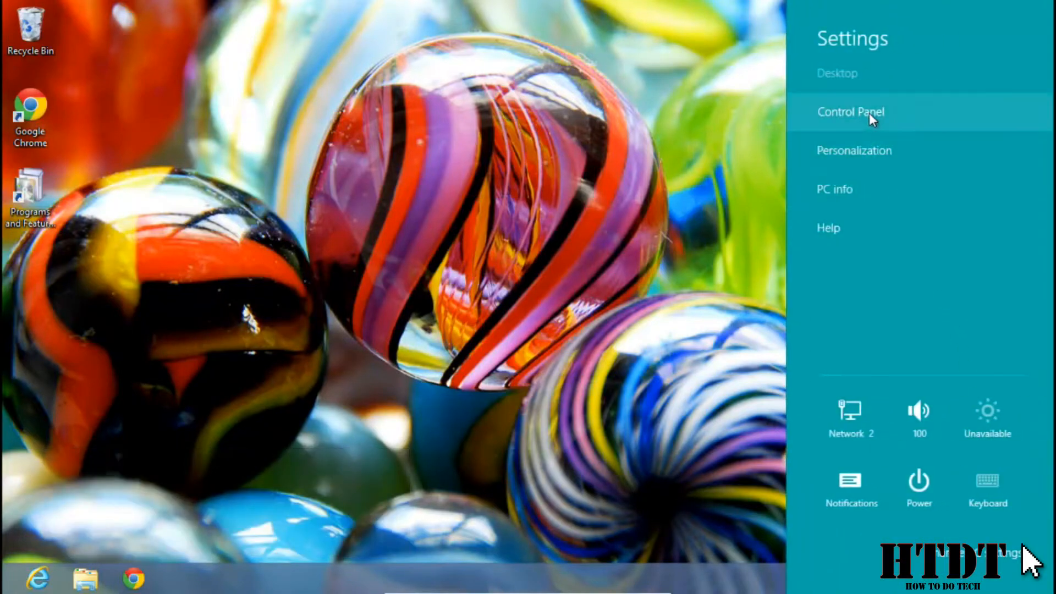
{"action": "left_click", "coordinate": [850, 112]}
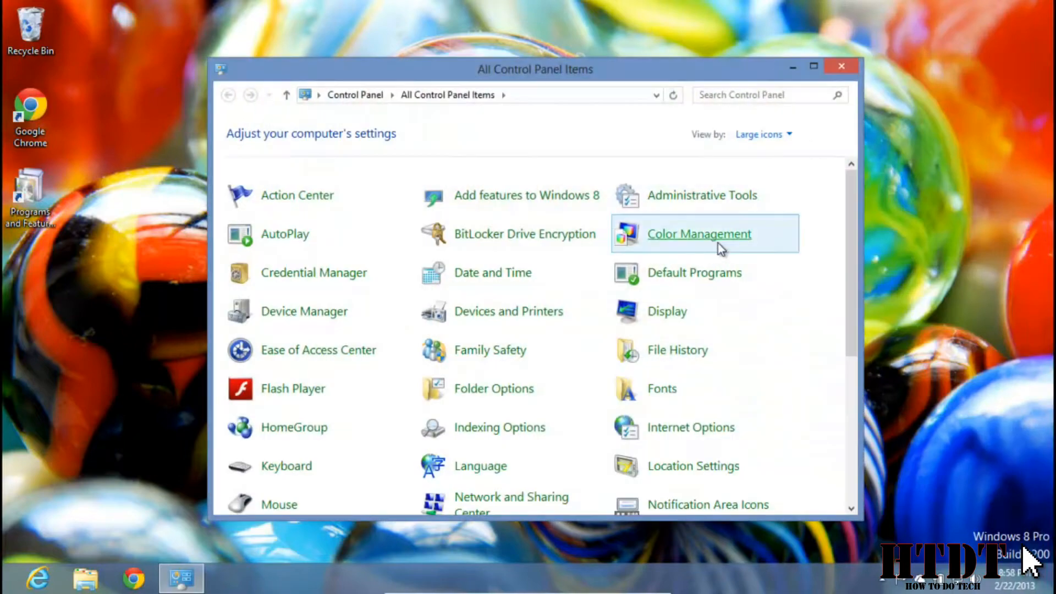
{"action": "right_click", "coordinate": [702, 195]}
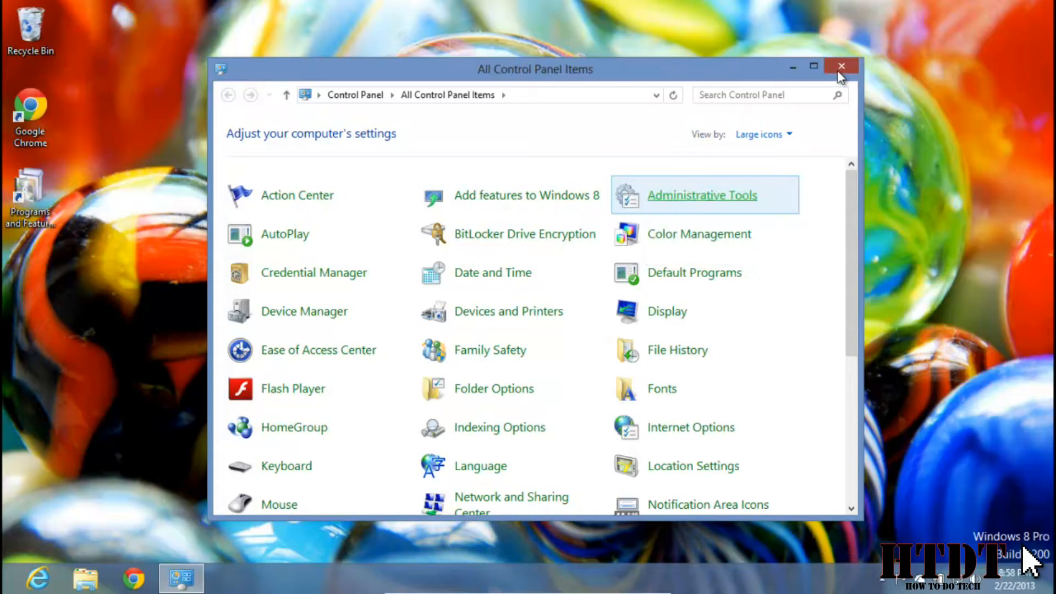
{"action": "left_click", "coordinate": [840, 66]}
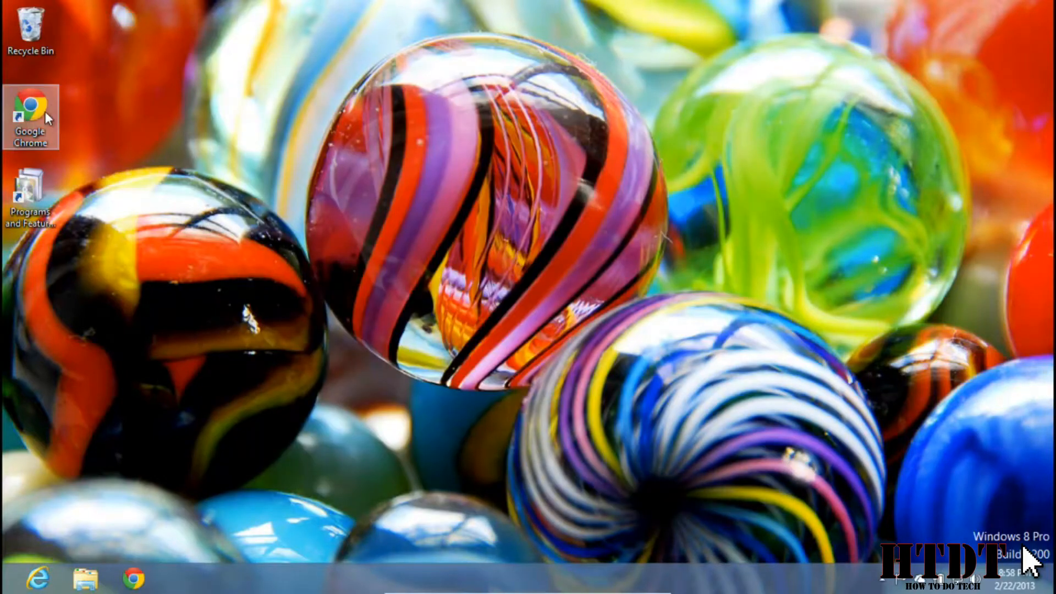
{"action": "mouse_move", "coordinate": [73, 207]}
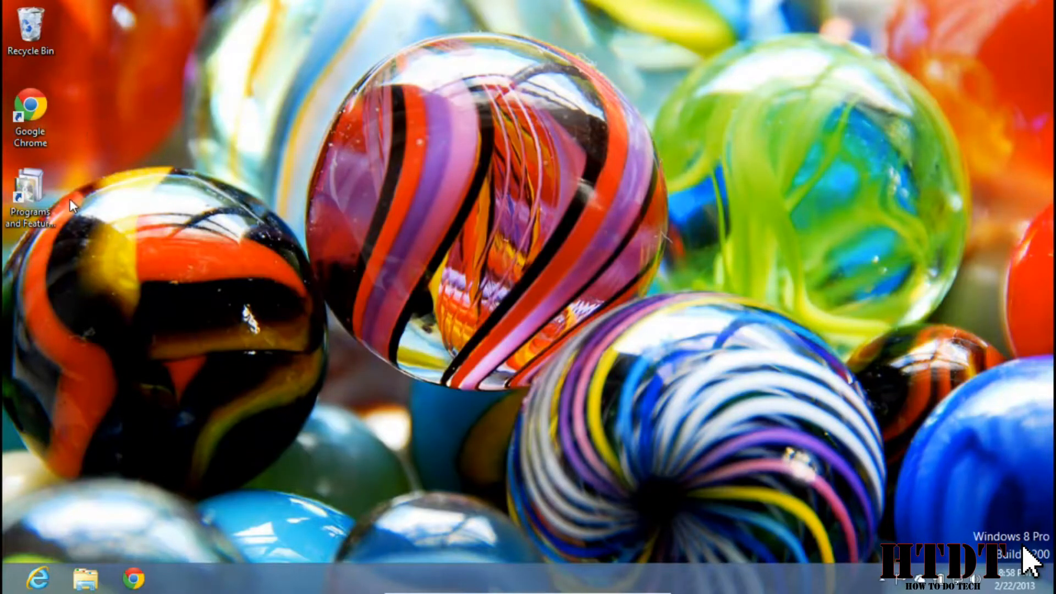
Select the Google Chrome desktop icon, then launch File Explorer from the taskbar to show Libraries
{"action": "left_click", "coordinate": [31, 117]}
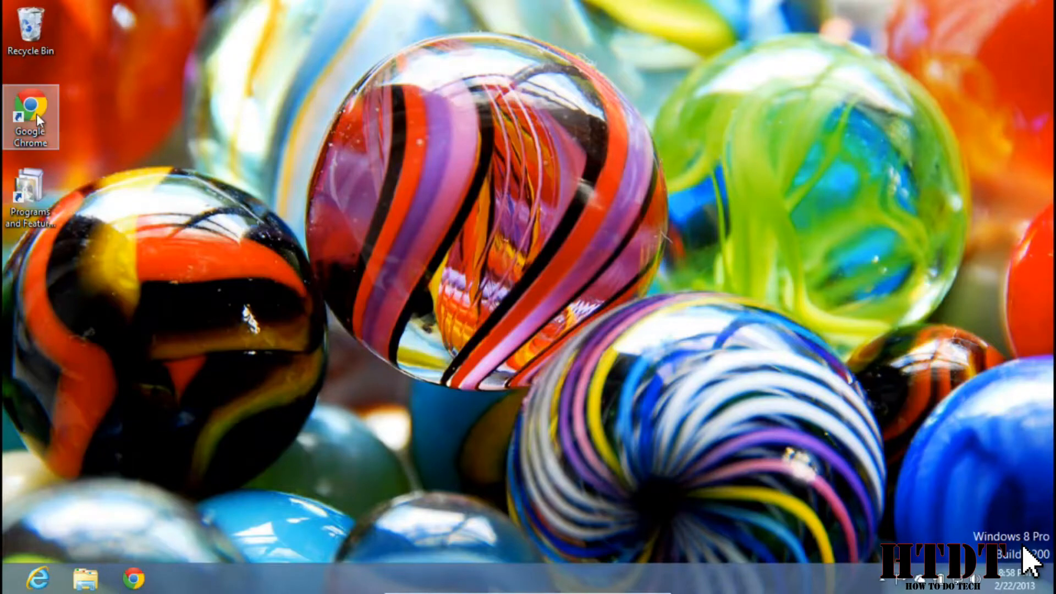
{"action": "mouse_move", "coordinate": [242, 336]}
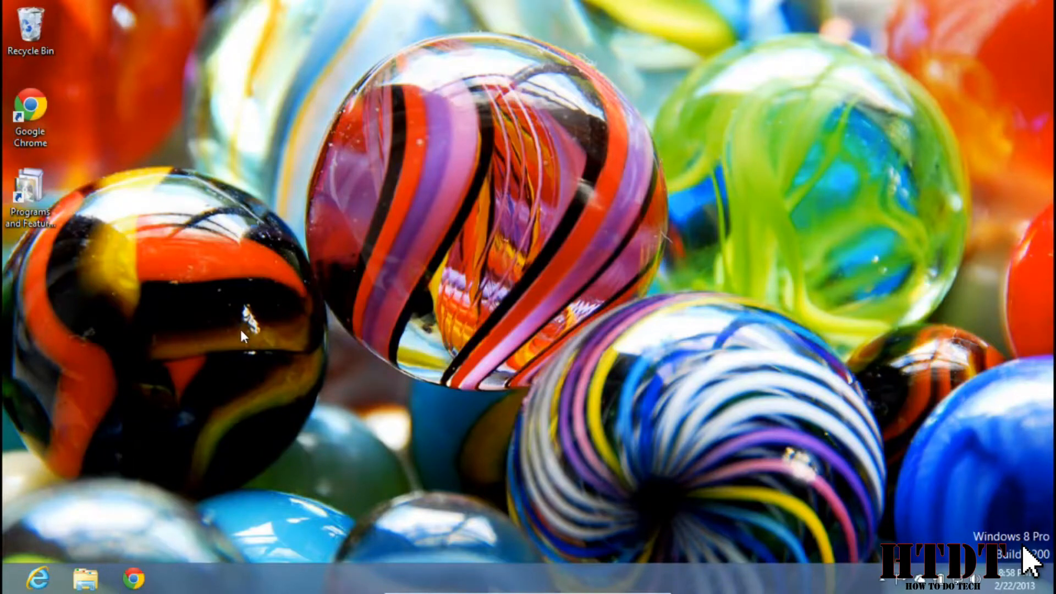
{"action": "left_click", "coordinate": [84, 579]}
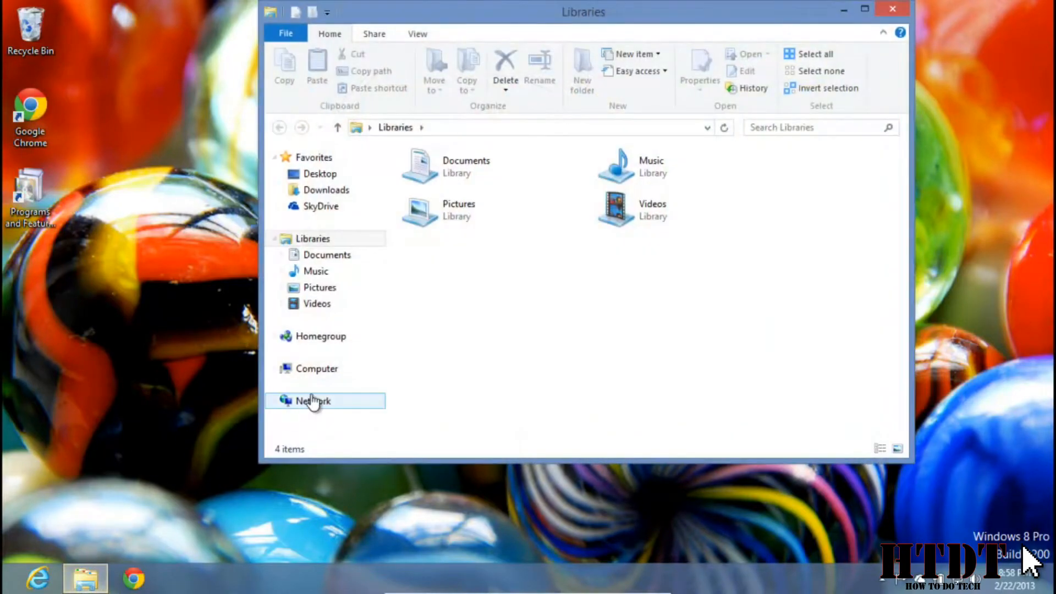
Navigate Computer > Local Disk (C:) > Program Files > Google
{"action": "left_click", "coordinate": [316, 369]}
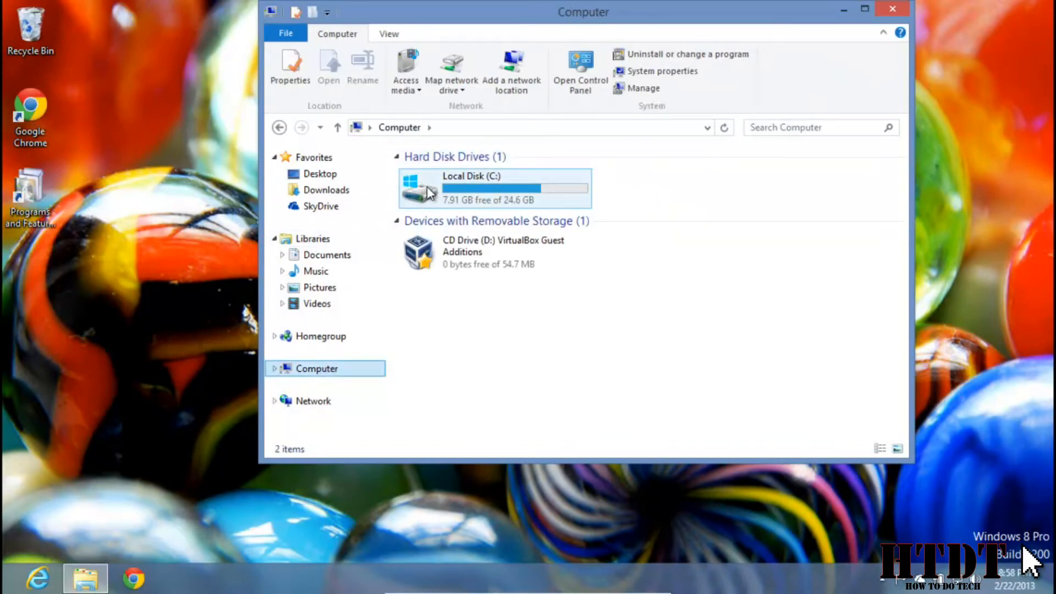
{"action": "double_click", "coordinate": [472, 187]}
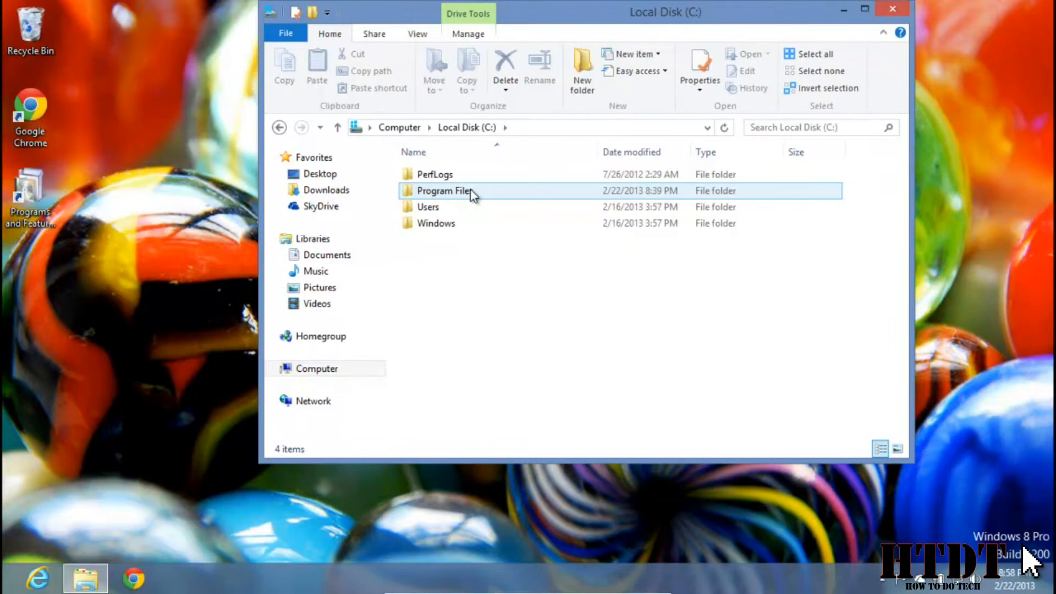
{"action": "double_click", "coordinate": [444, 190]}
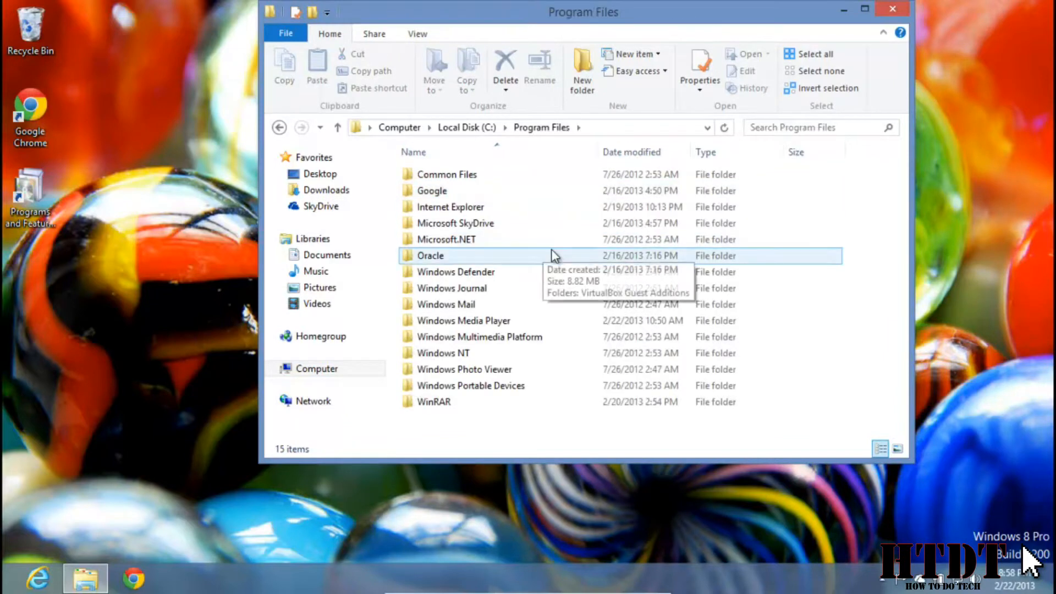
{"action": "mouse_move", "coordinate": [508, 174]}
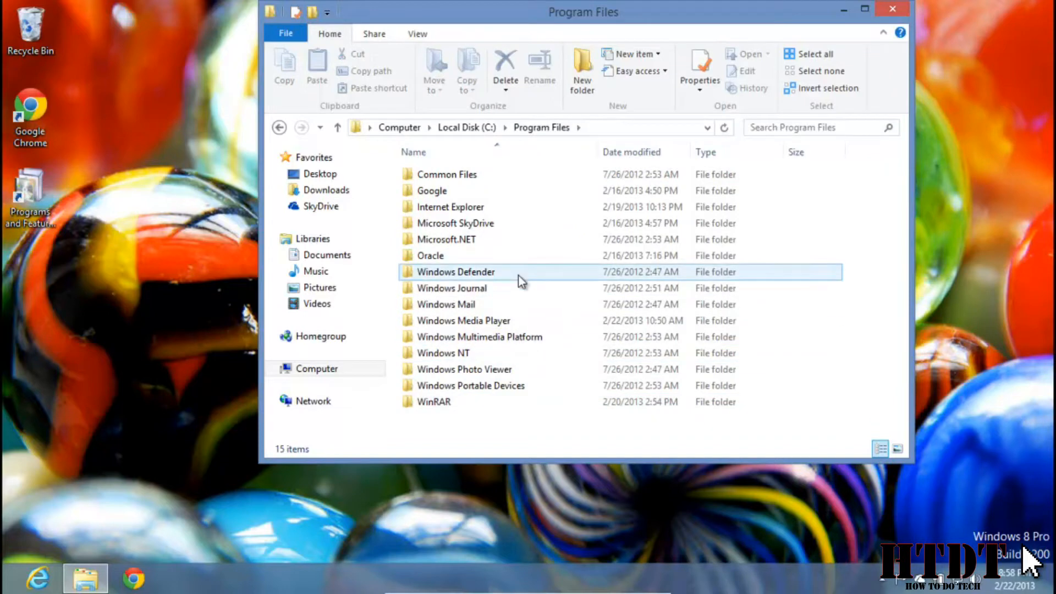
{"action": "mouse_move", "coordinate": [522, 279]}
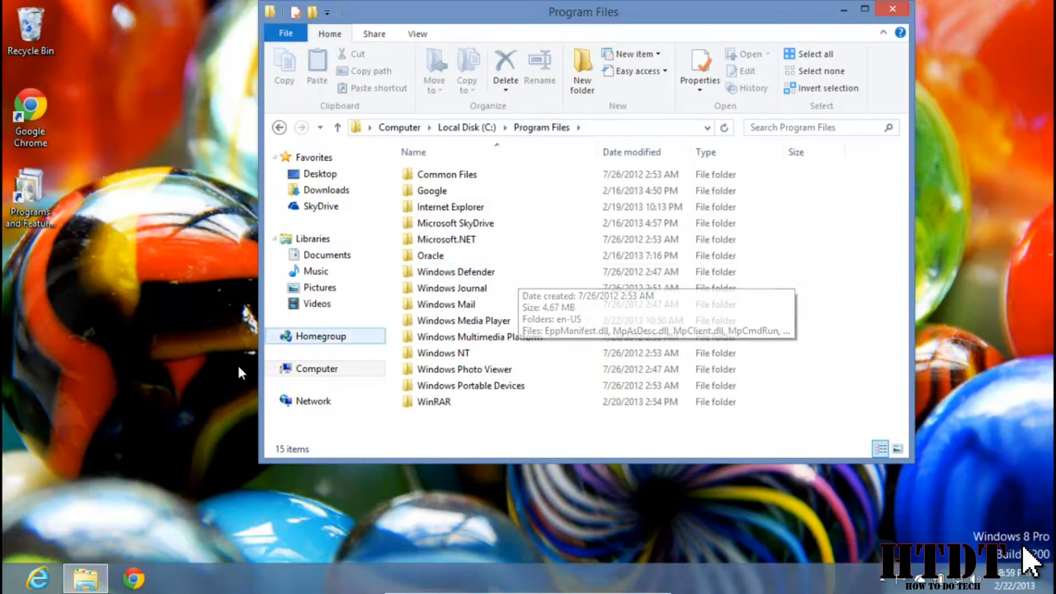
{"action": "mouse_move", "coordinate": [131, 165]}
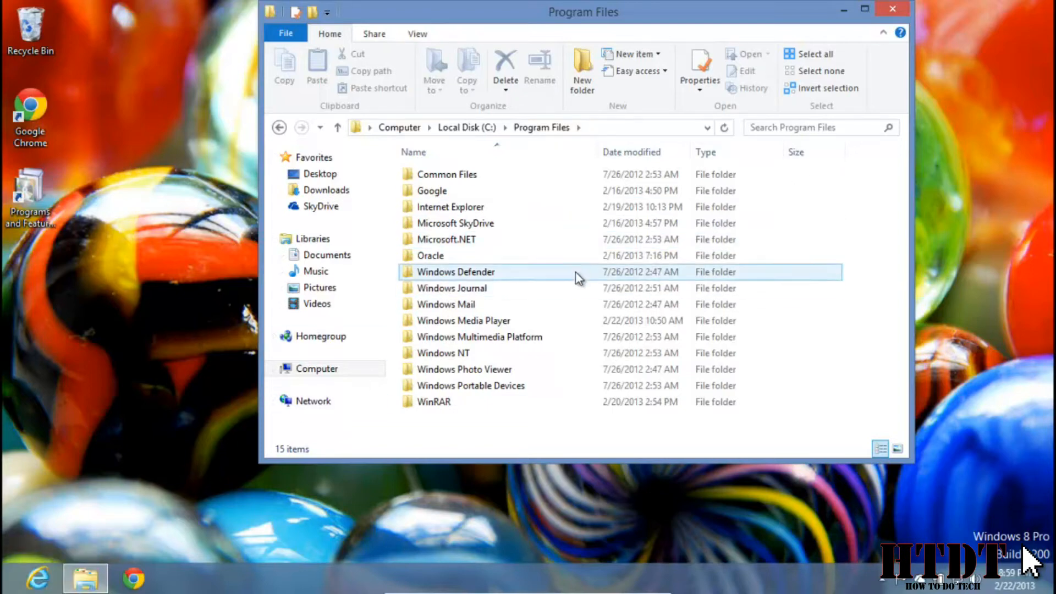
{"action": "left_click", "coordinate": [431, 191]}
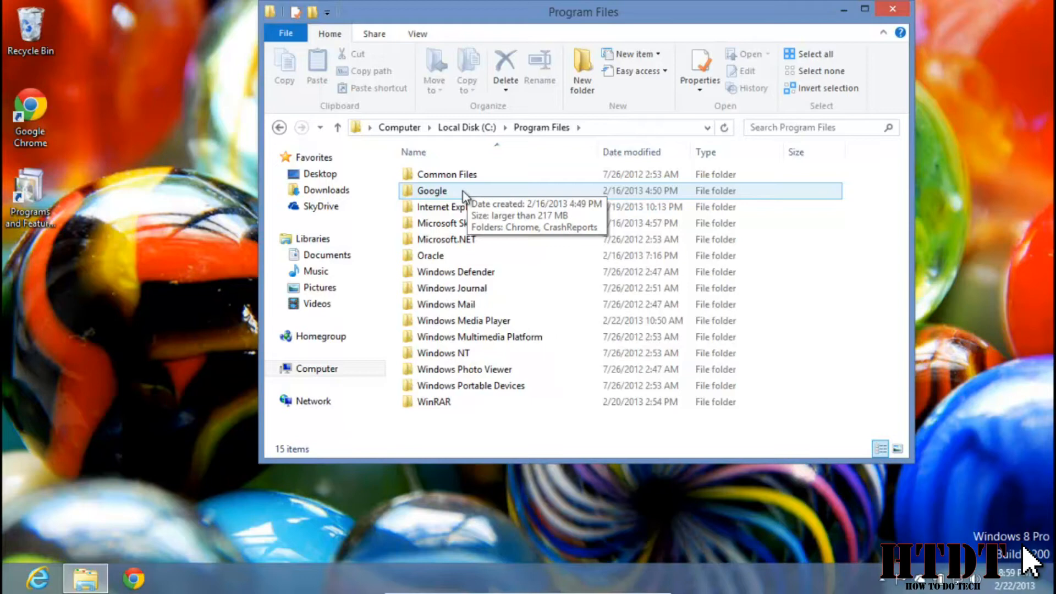
{"action": "double_click", "coordinate": [431, 191]}
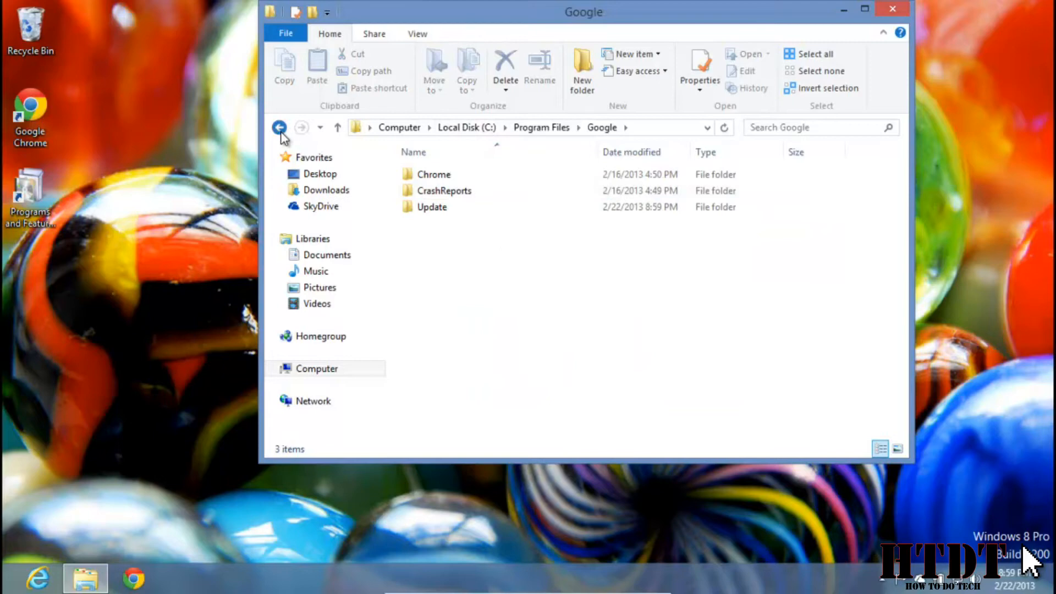
Return to Program Files, enter the Internet Explorer folder and select iexplore
{"action": "left_click", "coordinate": [279, 127]}
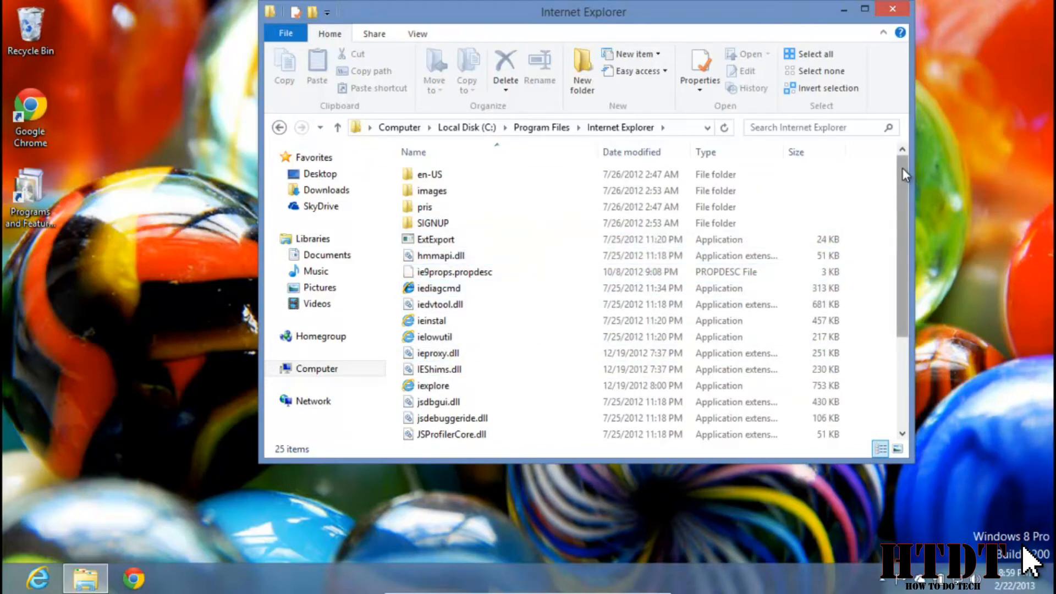
{"action": "scroll", "scroll_direction": "down", "scroll_amount": 3}
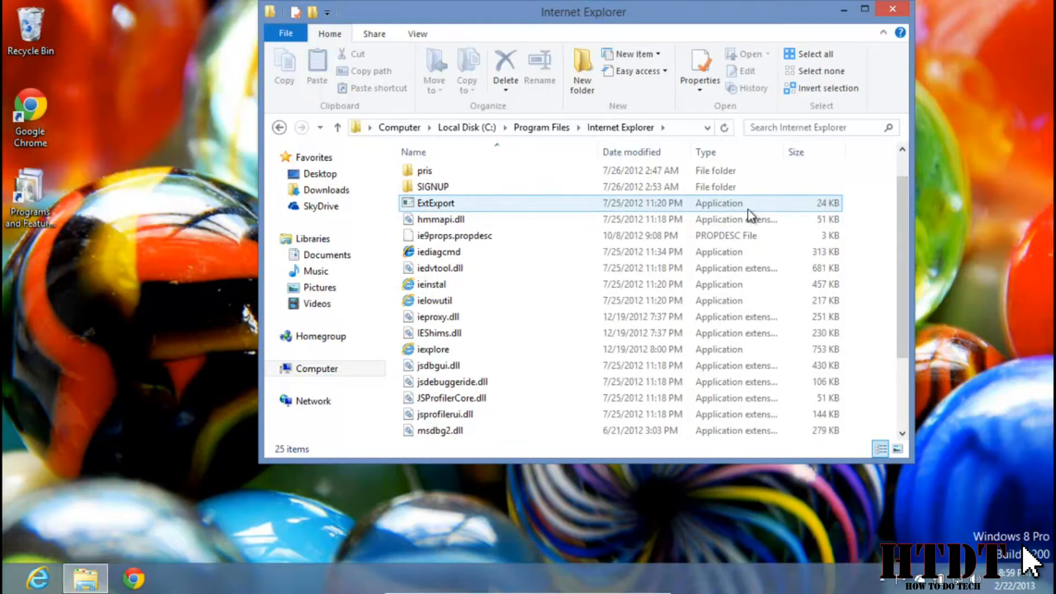
{"action": "left_click", "coordinate": [432, 186]}
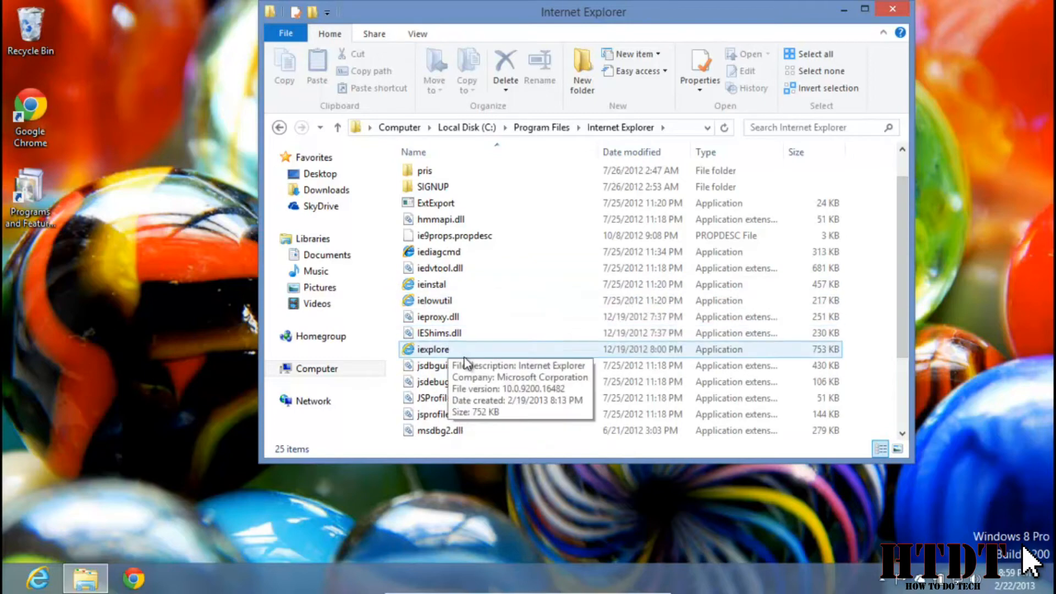
{"action": "scroll", "scroll_direction": "down", "scroll_amount": 3}
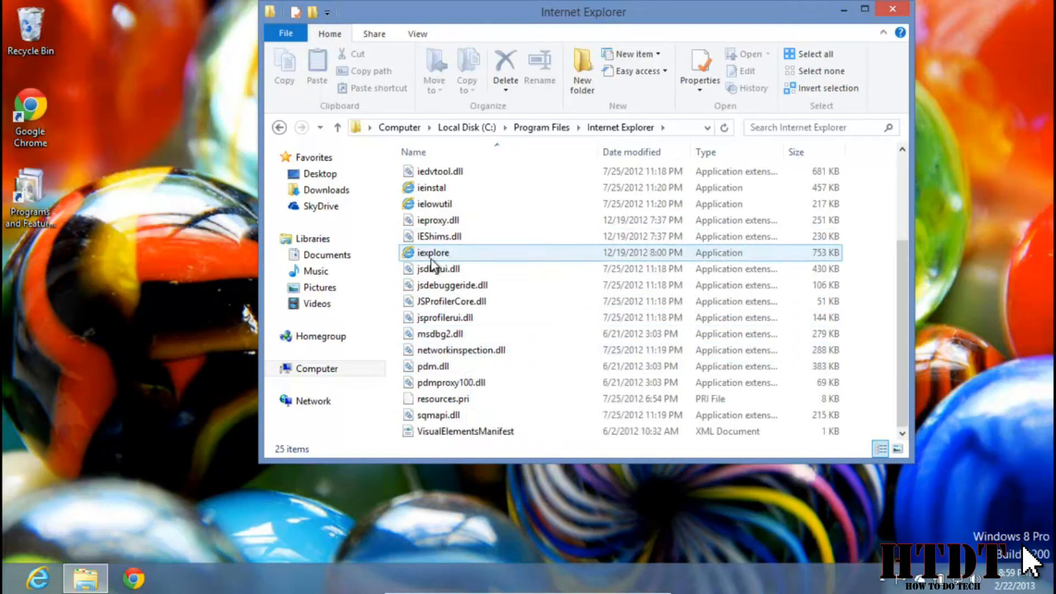
{"action": "mouse_move", "coordinate": [433, 252]}
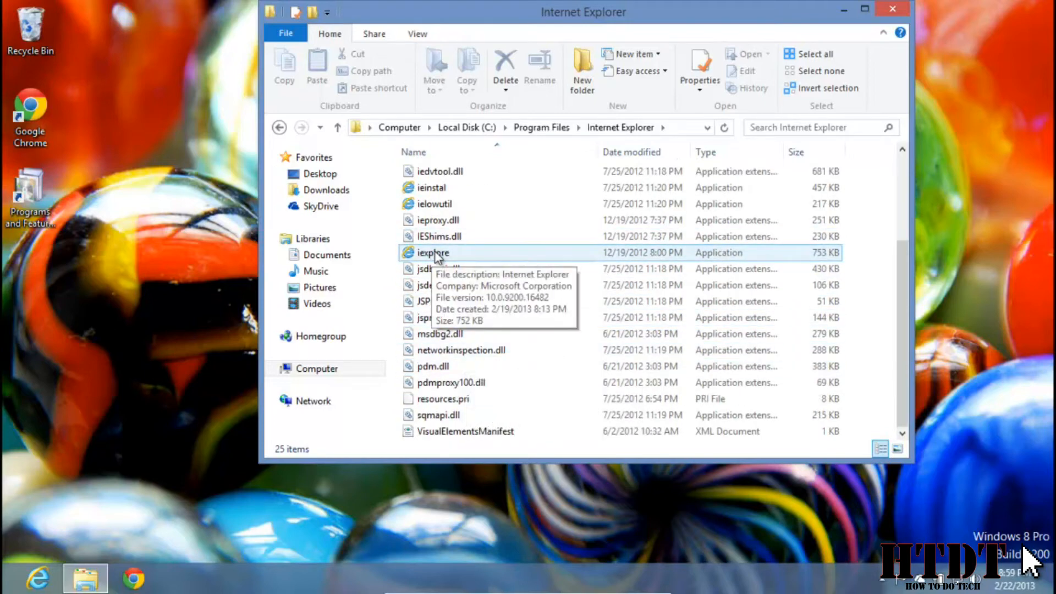
{"action": "mouse_move", "coordinate": [720, 259]}
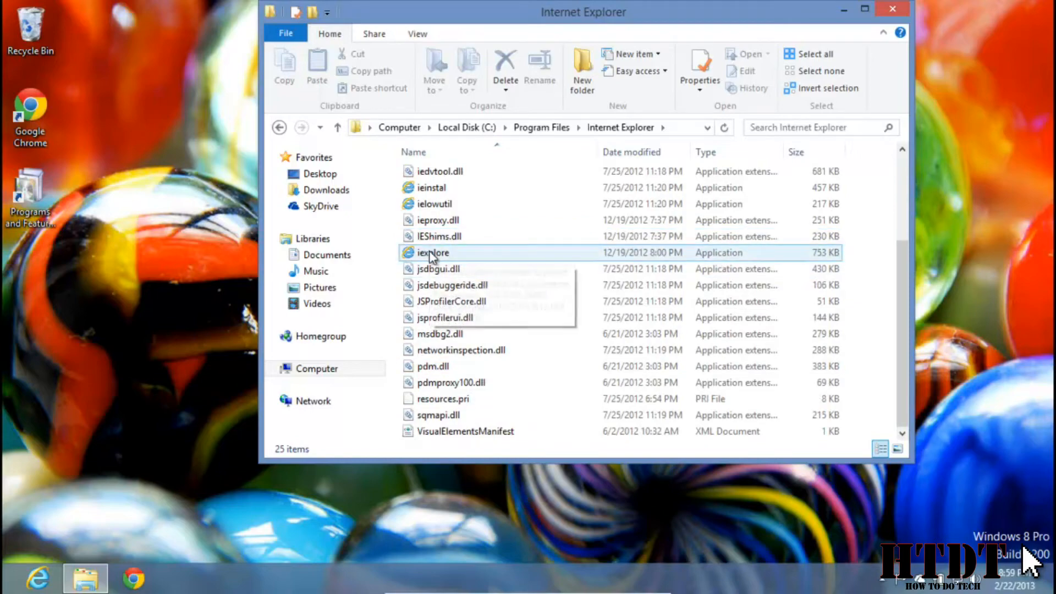
{"action": "double_click", "coordinate": [433, 252]}
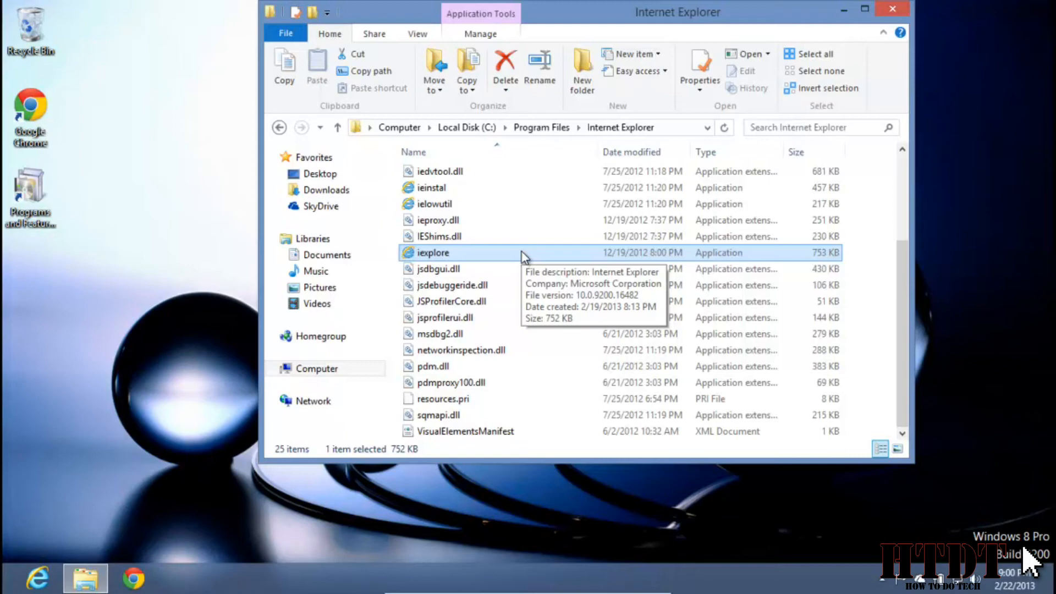
Create an iexplore shortcut on the desktop, confirming Yes, and close File Explorer
{"action": "right_click", "coordinate": [433, 252]}
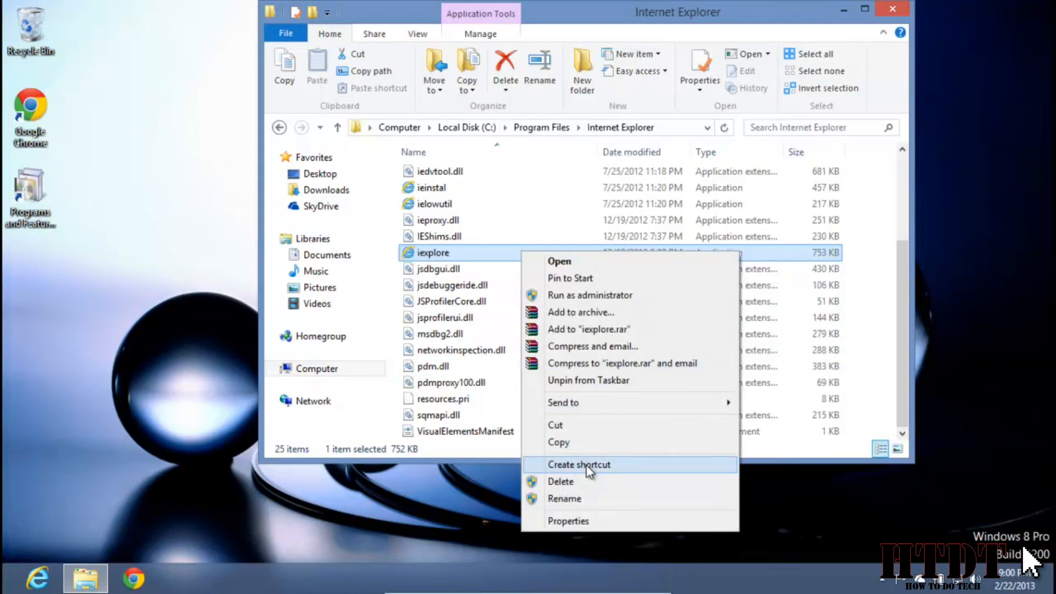
{"action": "left_click", "coordinate": [578, 464]}
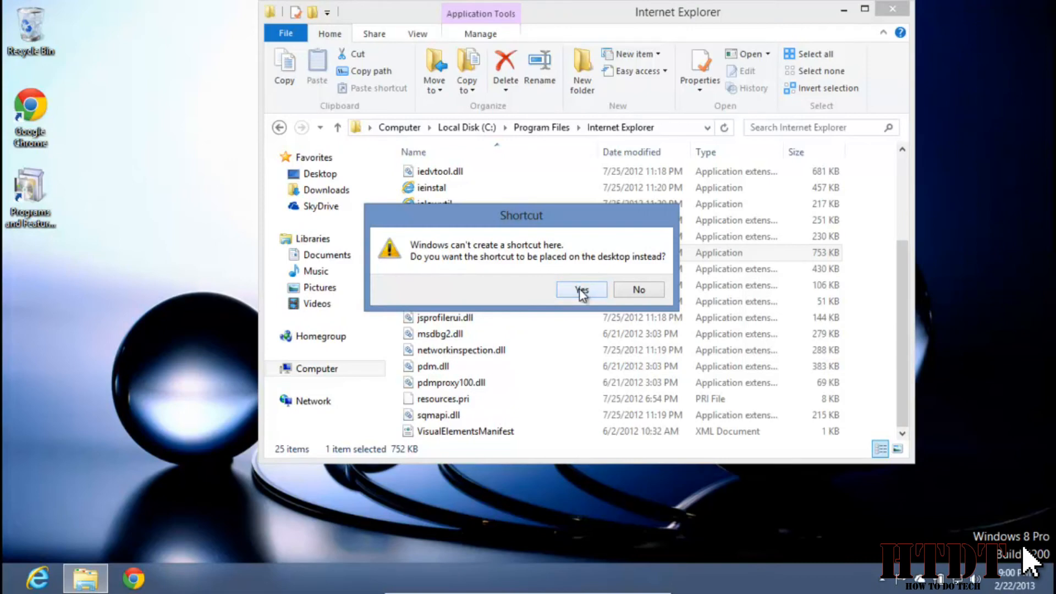
{"action": "left_click", "coordinate": [581, 290]}
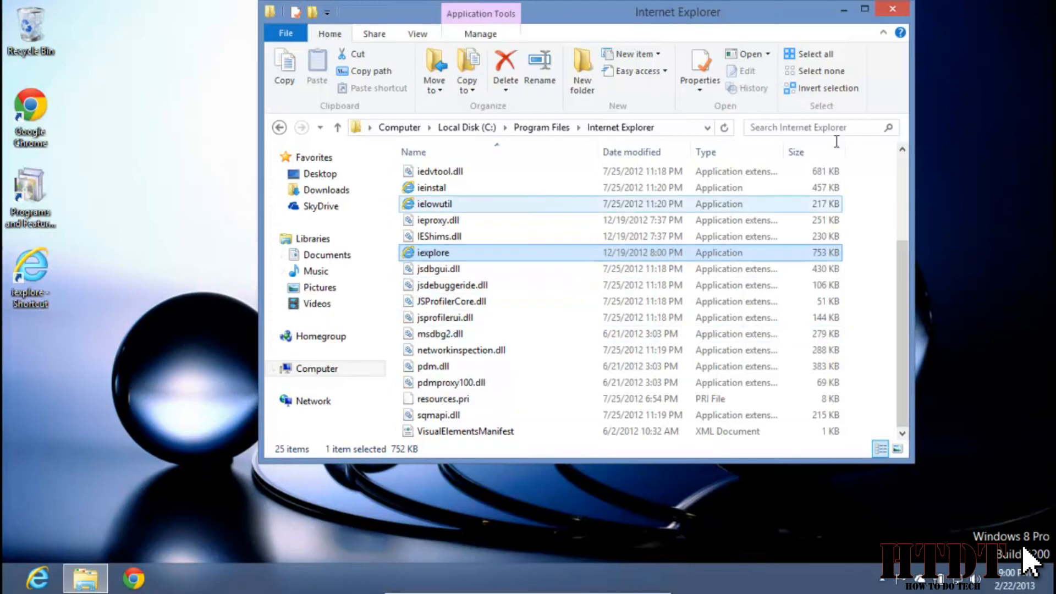
{"action": "left_click", "coordinate": [892, 9]}
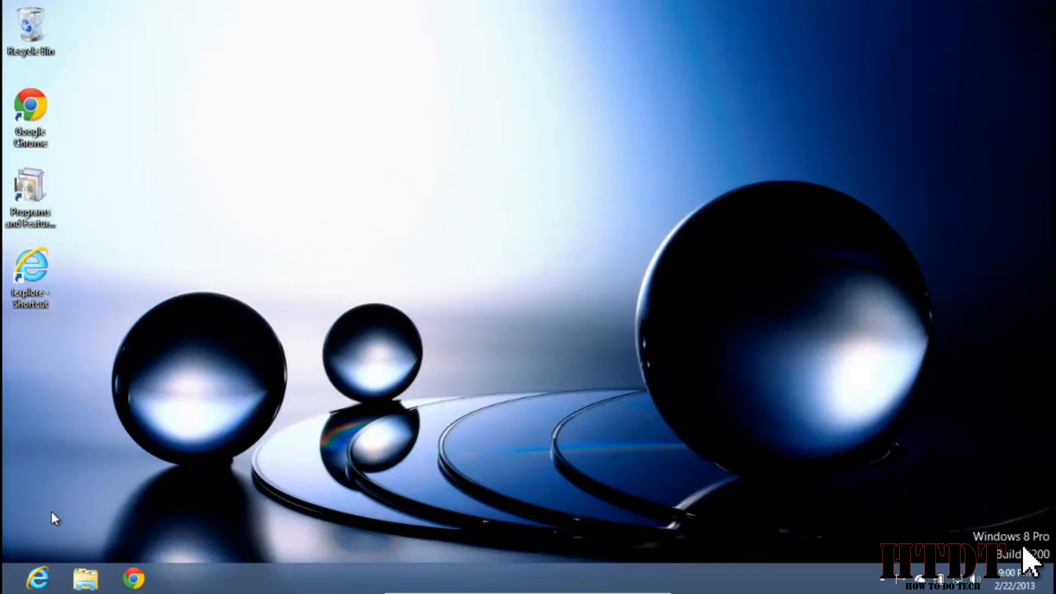
{"action": "mouse_move", "coordinate": [128, 426]}
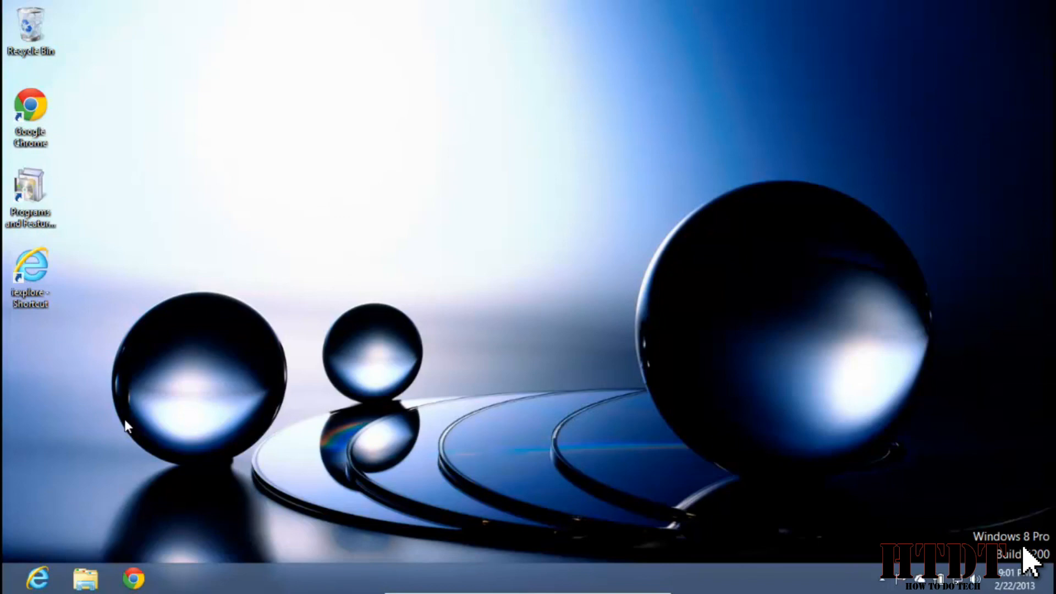
{"action": "mouse_move", "coordinate": [44, 380]}
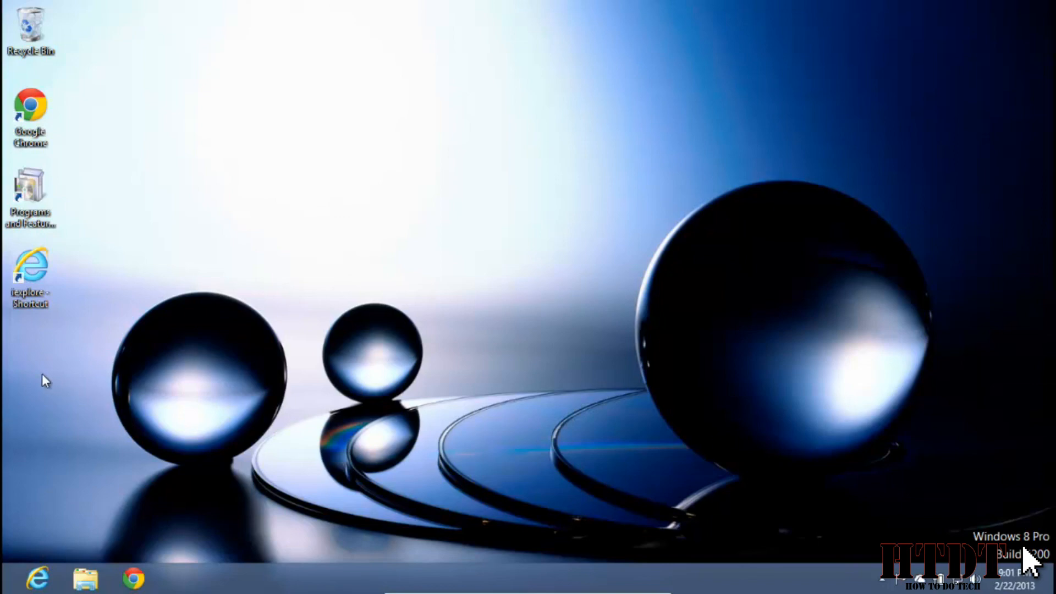